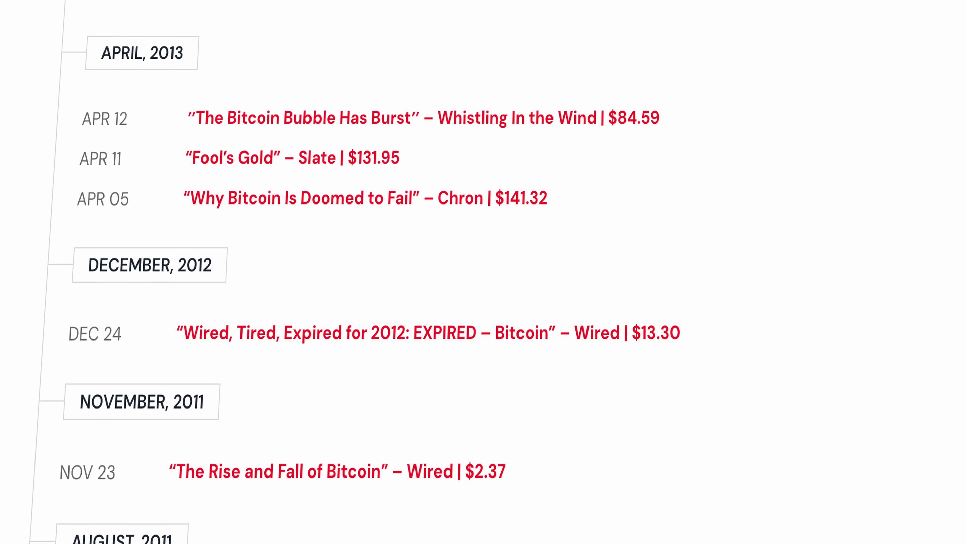
scroll("up", 3)
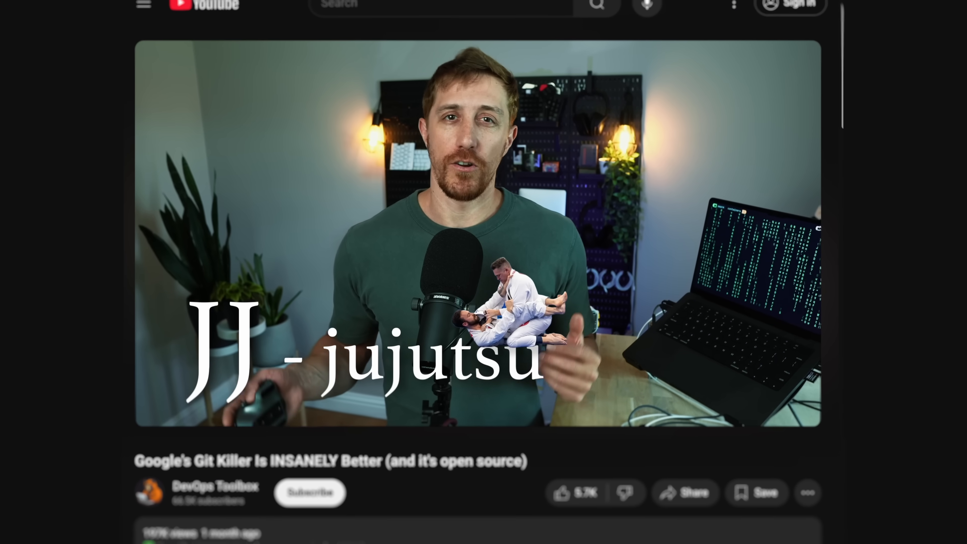
scroll("down", 3)
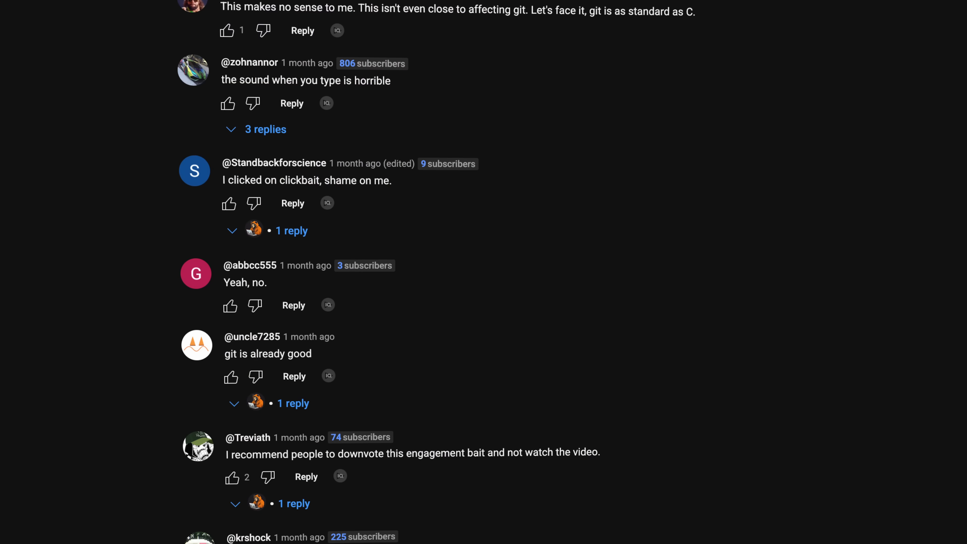